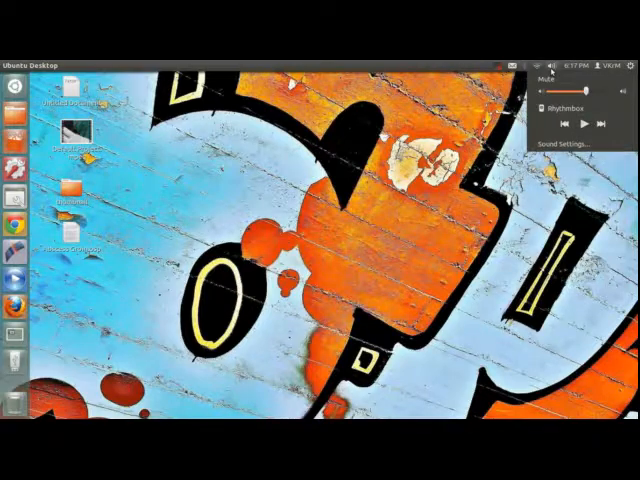
Show the Firefox launcher context menu with new-window and unlock options, then open the Dash
left_click(527, 65)
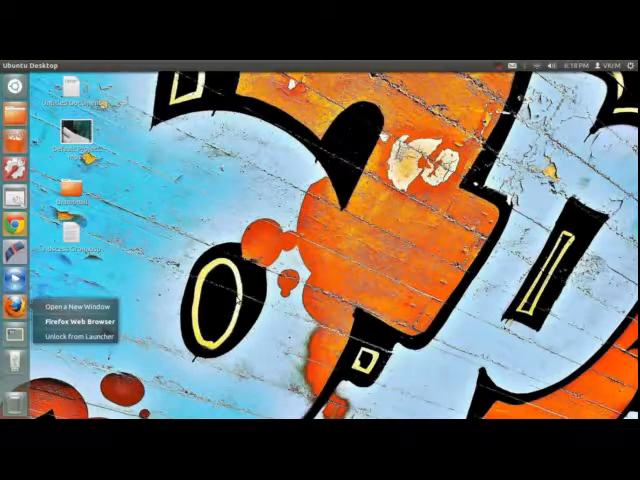
left_click(13, 86)
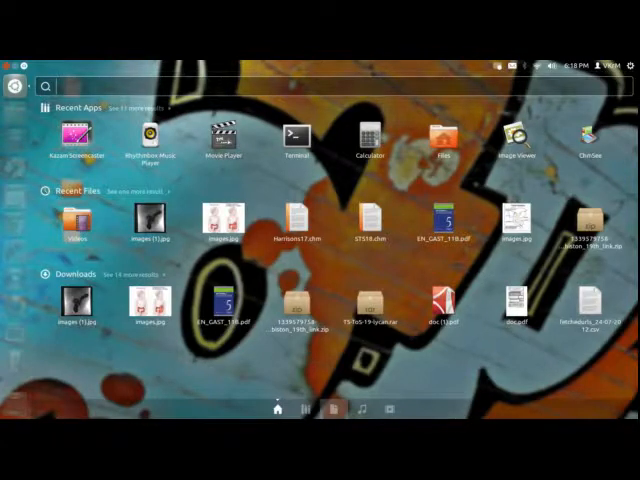
Switch the Dash to the Applications lens showing recent, installed and downloadable apps
left_click(333, 408)
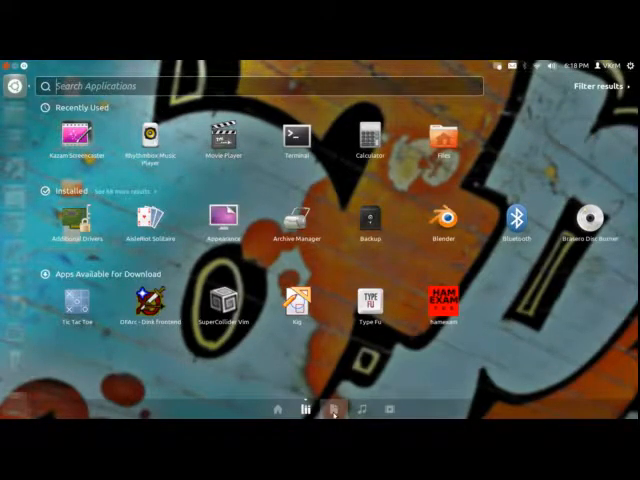